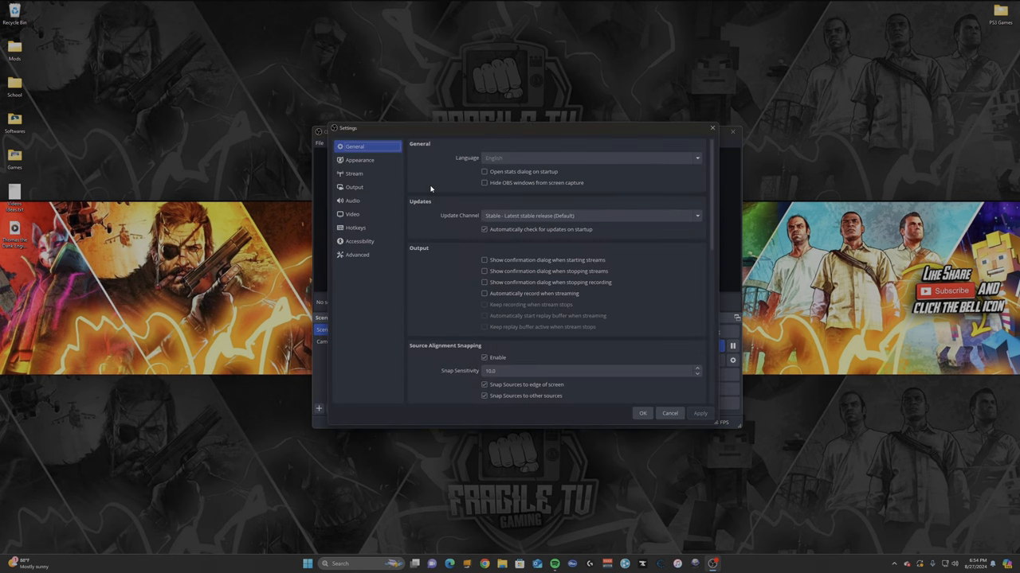
# Step: Show the Video settings to confirm 2560x1440 base and output resolutions at 60 FPS
pyautogui.click(353, 213)
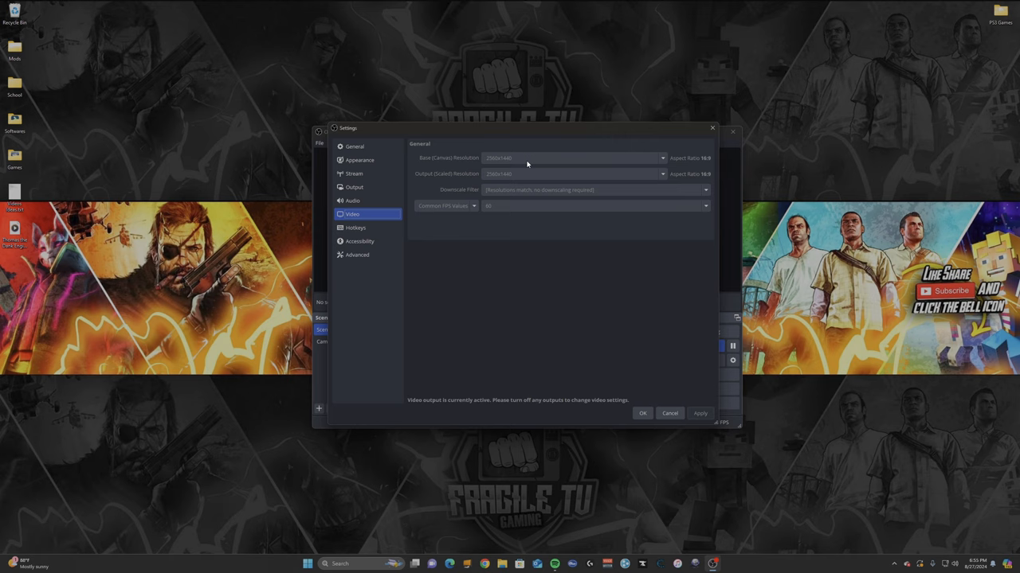
pyautogui.moveTo(453, 165)
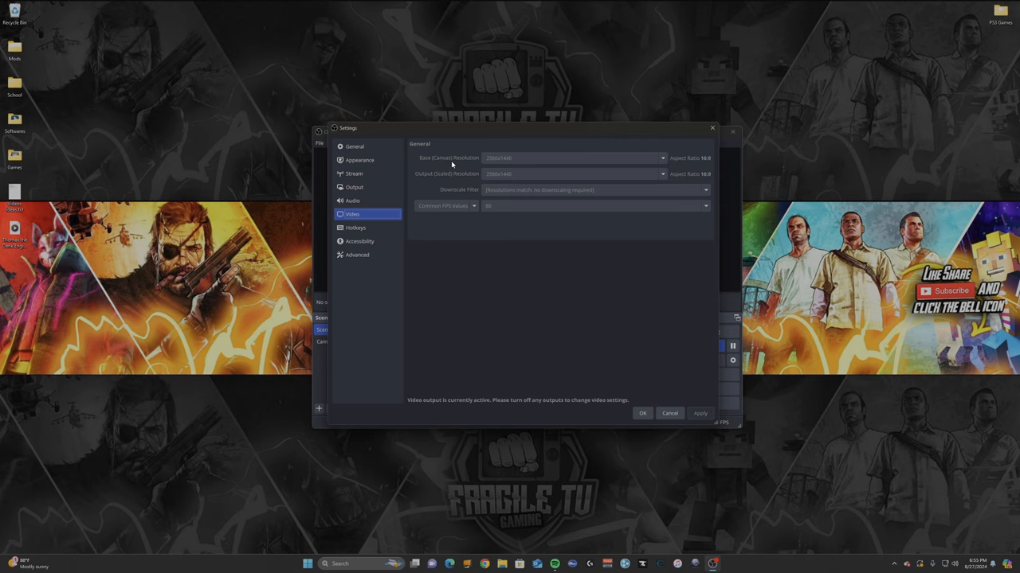
pyautogui.moveTo(465, 160)
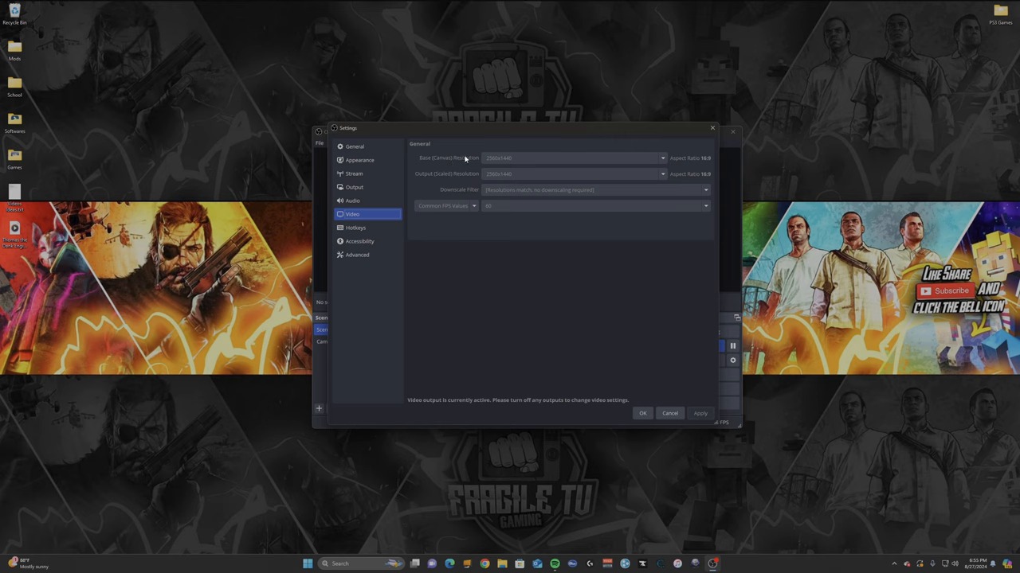
pyautogui.moveTo(525, 160)
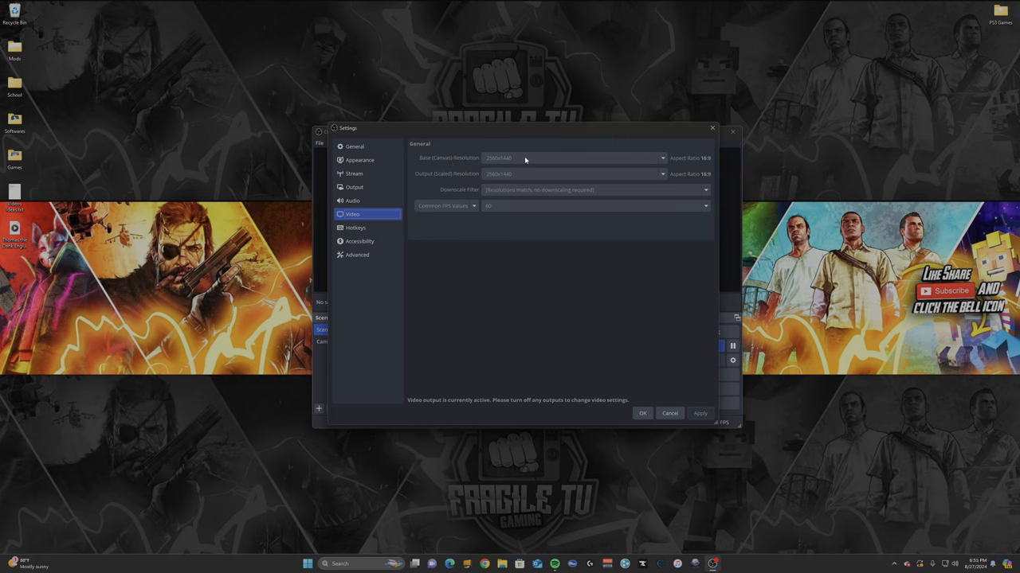
pyautogui.moveTo(450, 178)
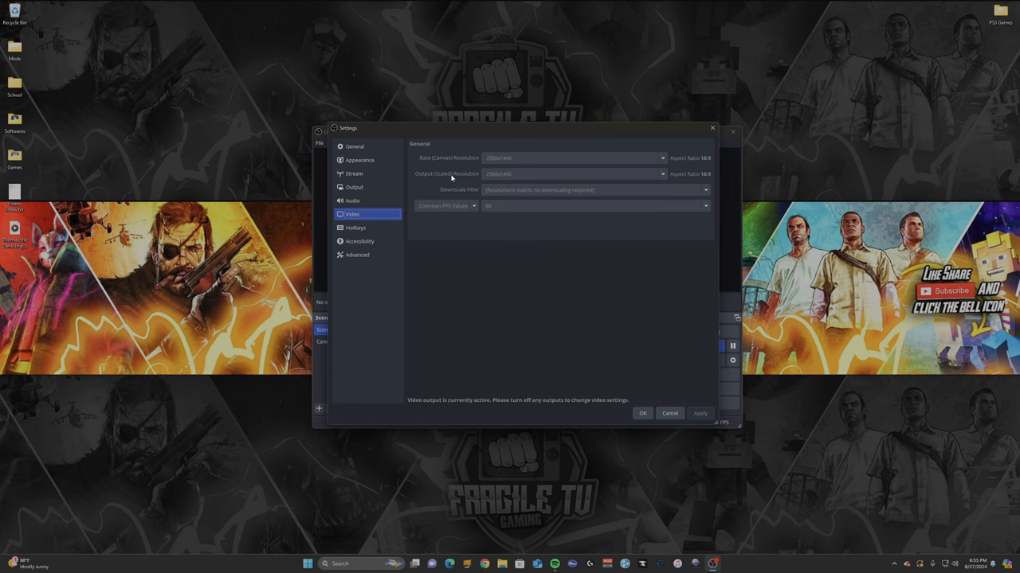
pyautogui.moveTo(464, 199)
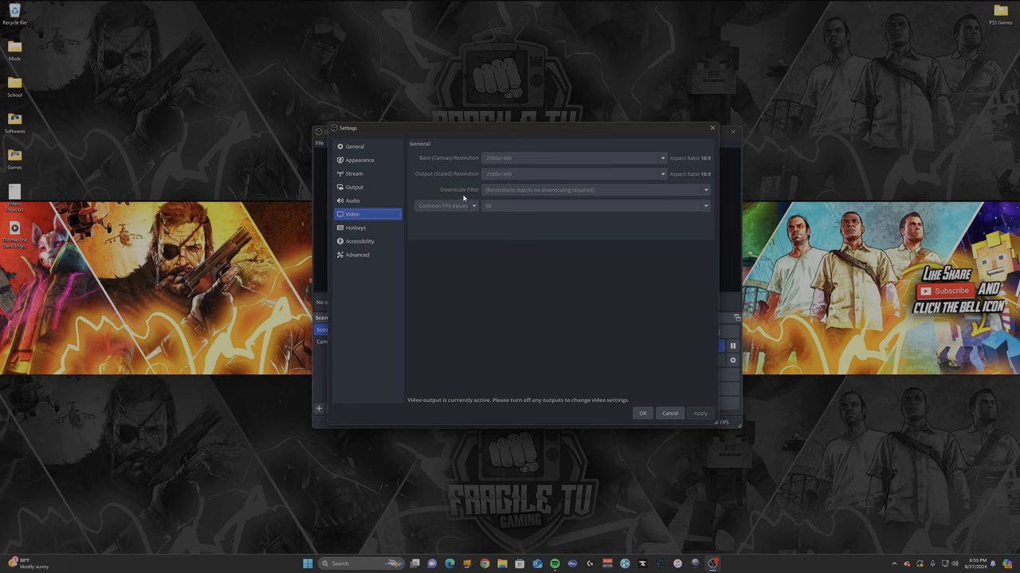
pyautogui.moveTo(513, 193)
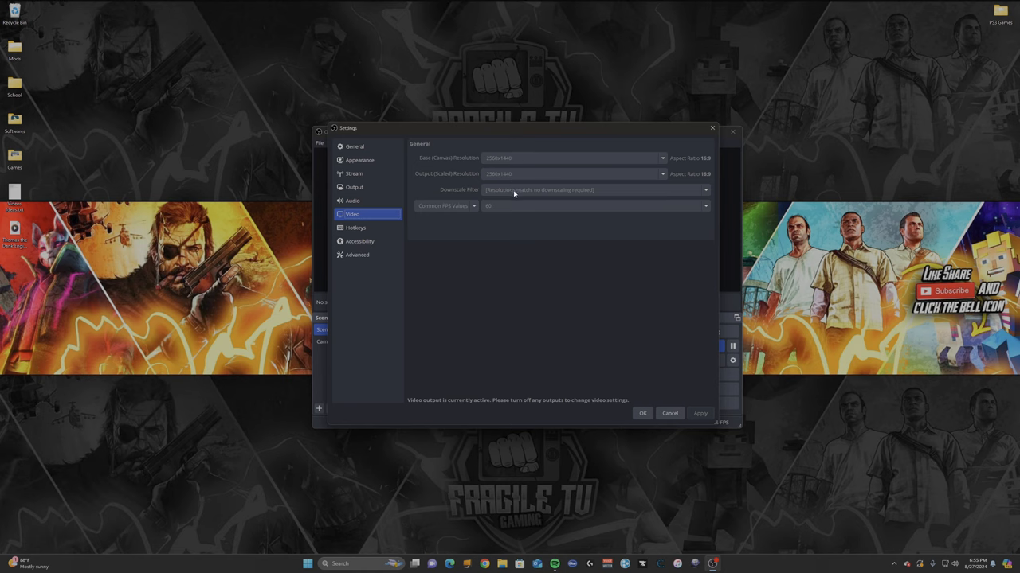
pyautogui.moveTo(504, 206)
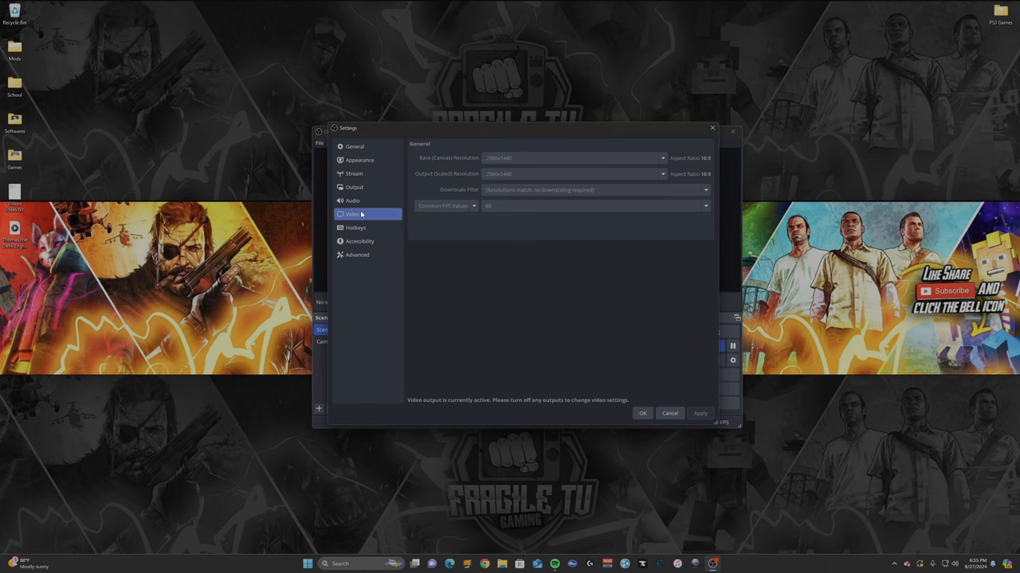
pyautogui.moveTo(368, 186)
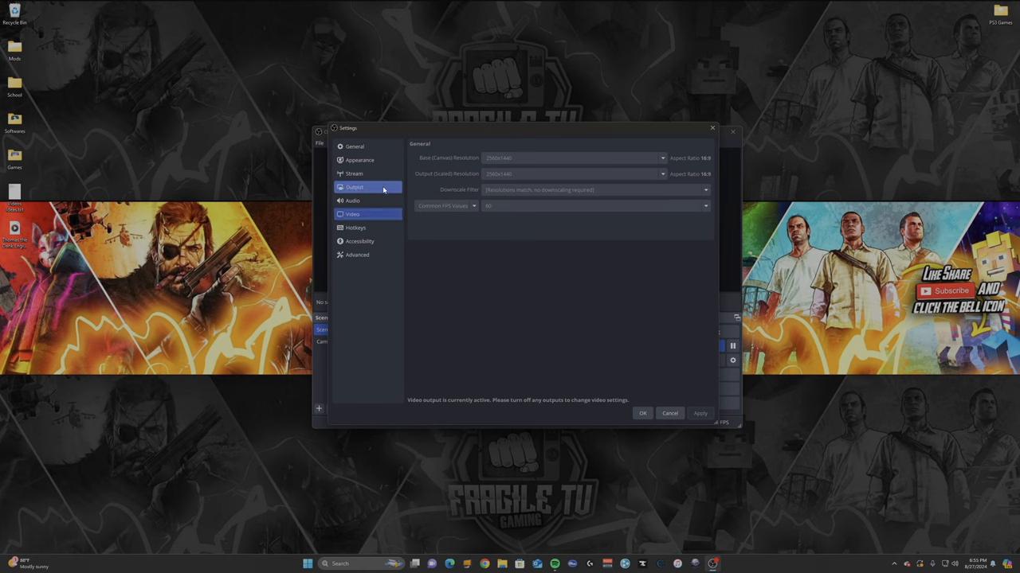
# Step: Show the Output Recording settings: Matroska, NVIDIA NVENC HEVC, VBR 25000/30000 Kbps
pyautogui.click(354, 188)
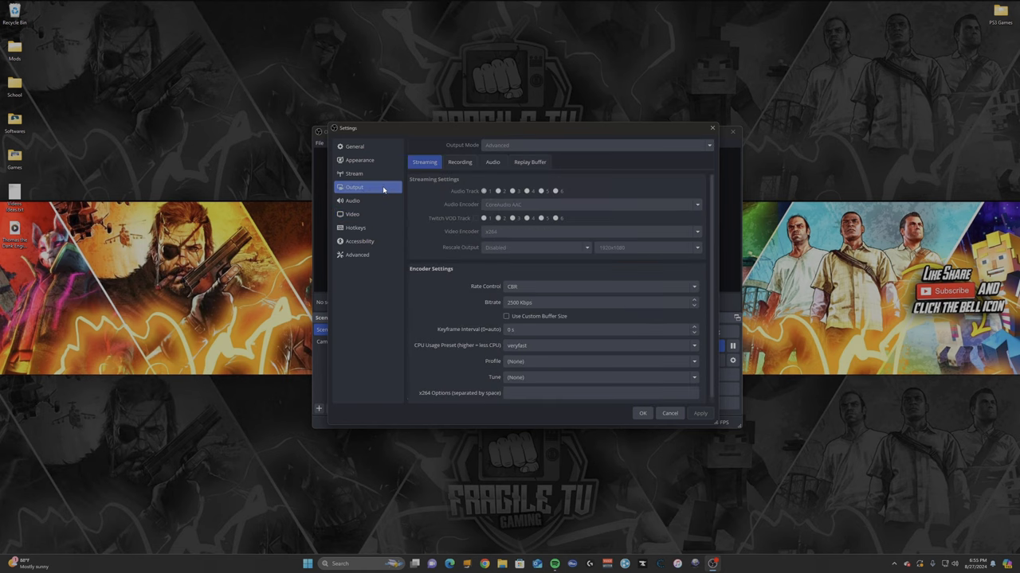
pyautogui.click(460, 162)
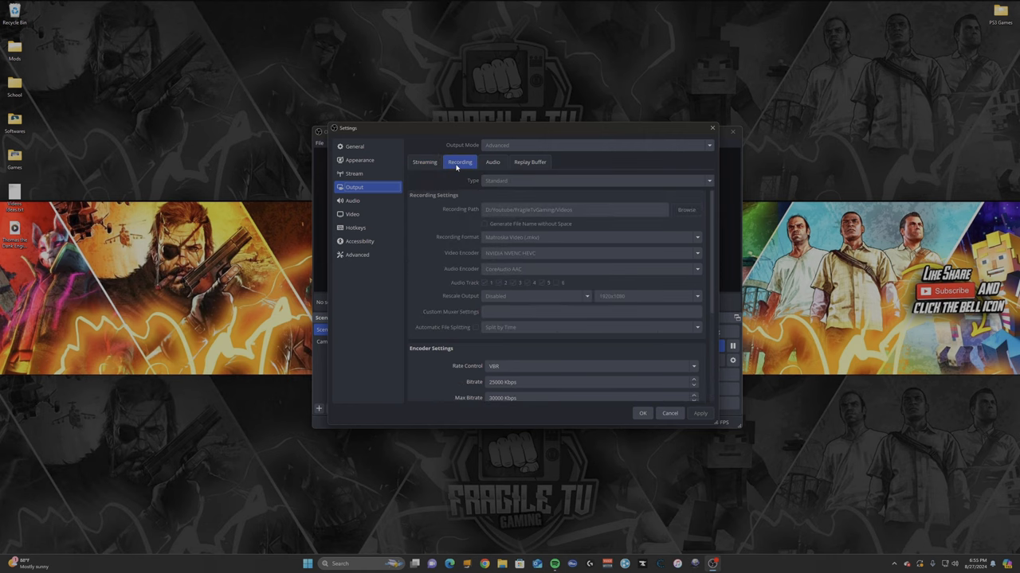
pyautogui.moveTo(480, 147)
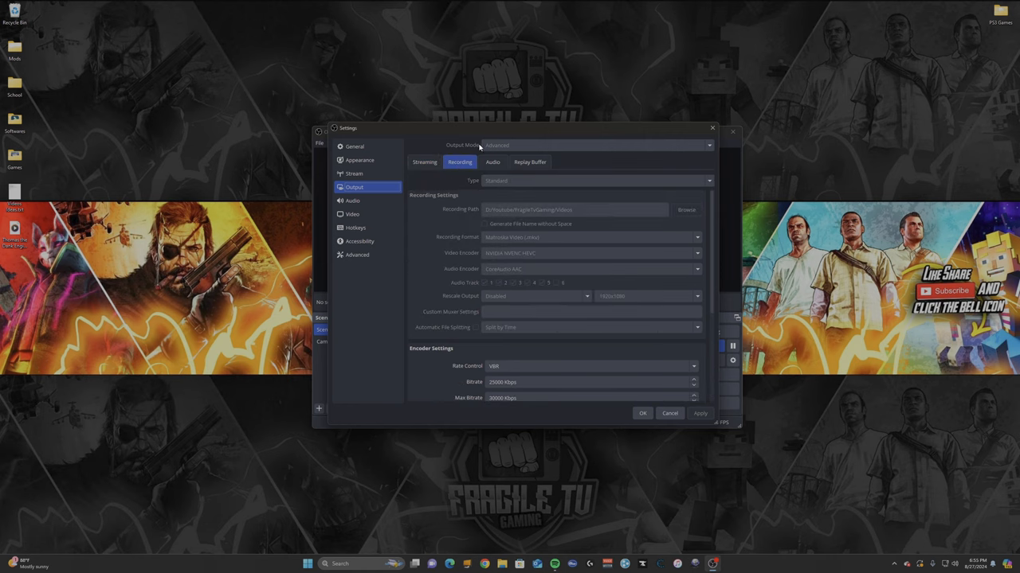
pyautogui.moveTo(508, 149)
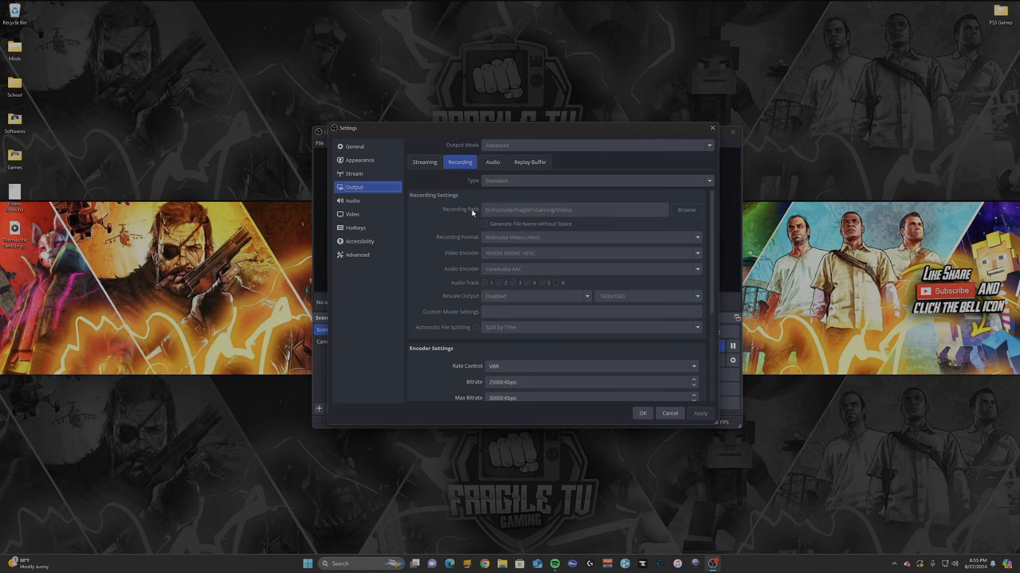
pyautogui.moveTo(484, 215)
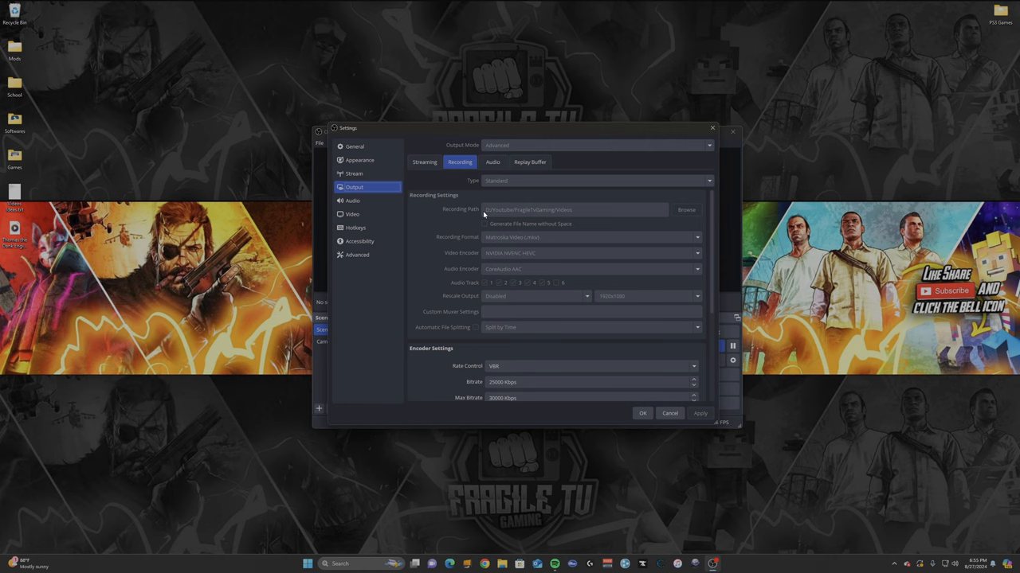
pyautogui.moveTo(451, 243)
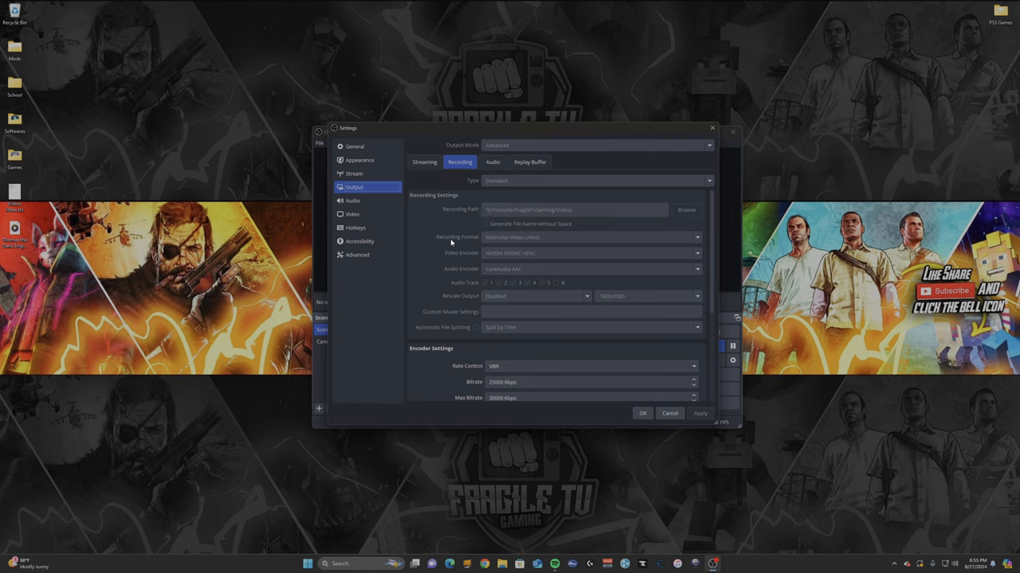
pyautogui.moveTo(498, 243)
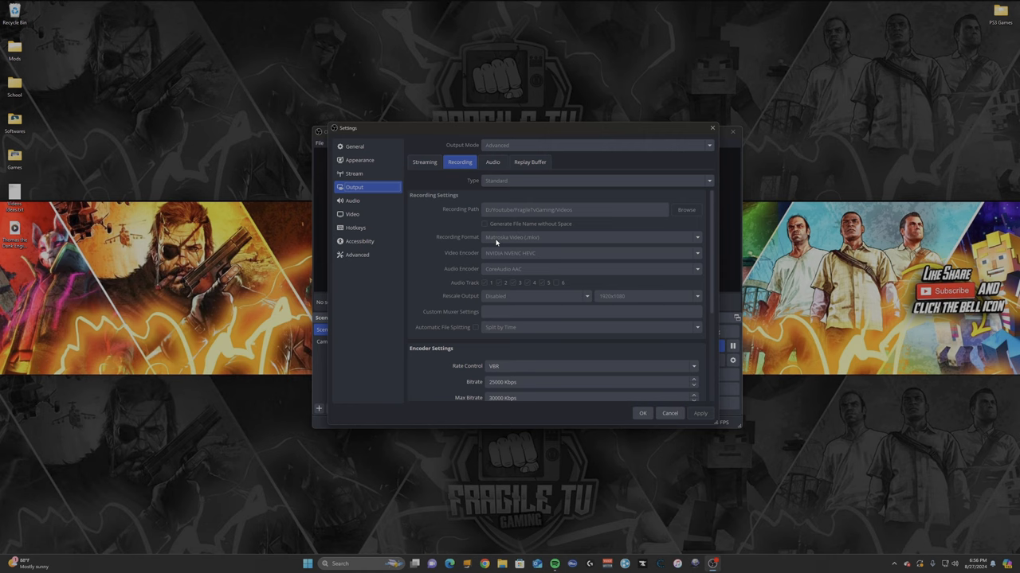
pyautogui.moveTo(489, 264)
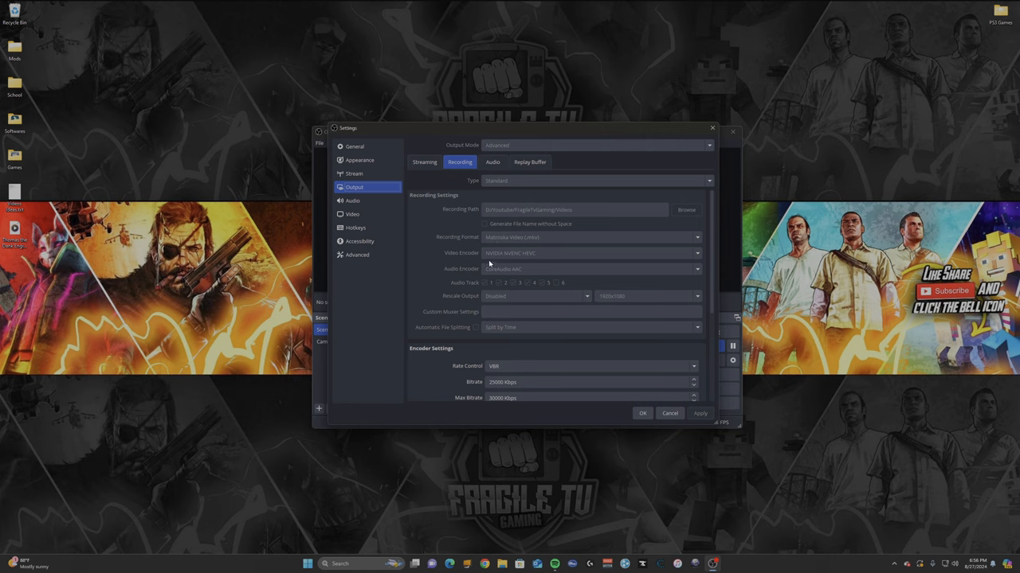
pyautogui.moveTo(511, 260)
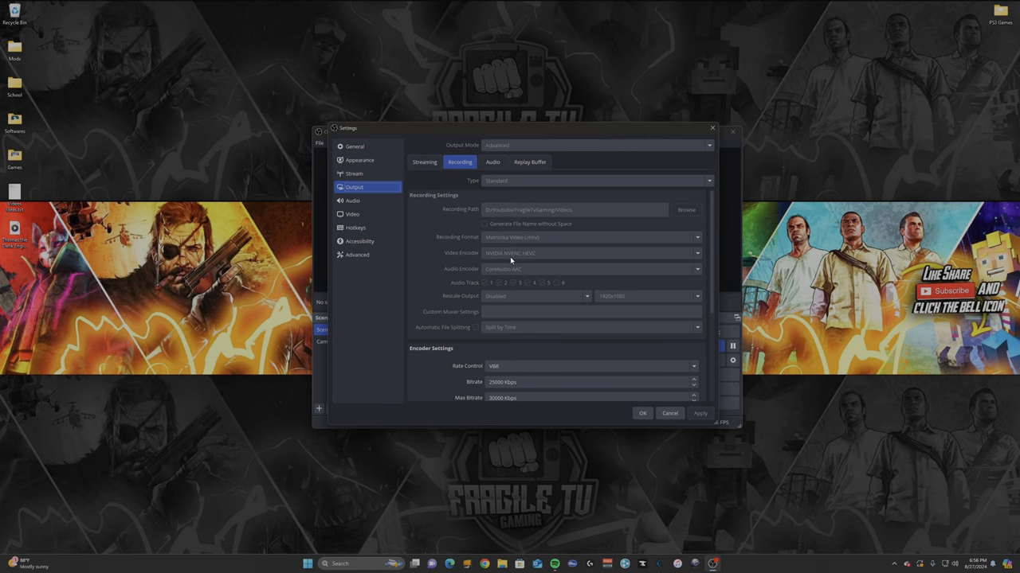
pyautogui.moveTo(454, 265)
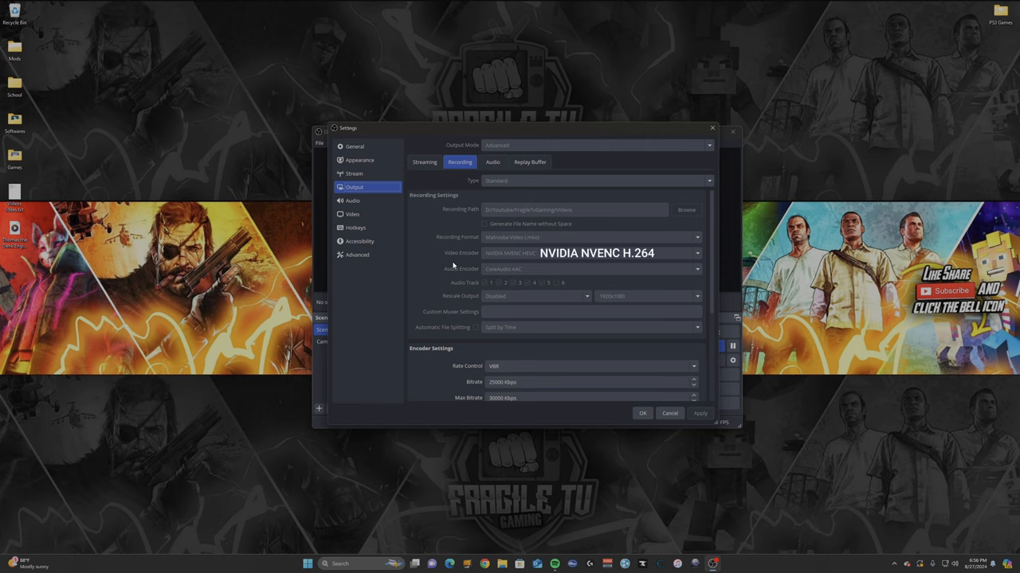
# Step: Set Multipass Mode to Two Passes (Full Resolution) in Encoder Settings
pyautogui.scroll(-3)
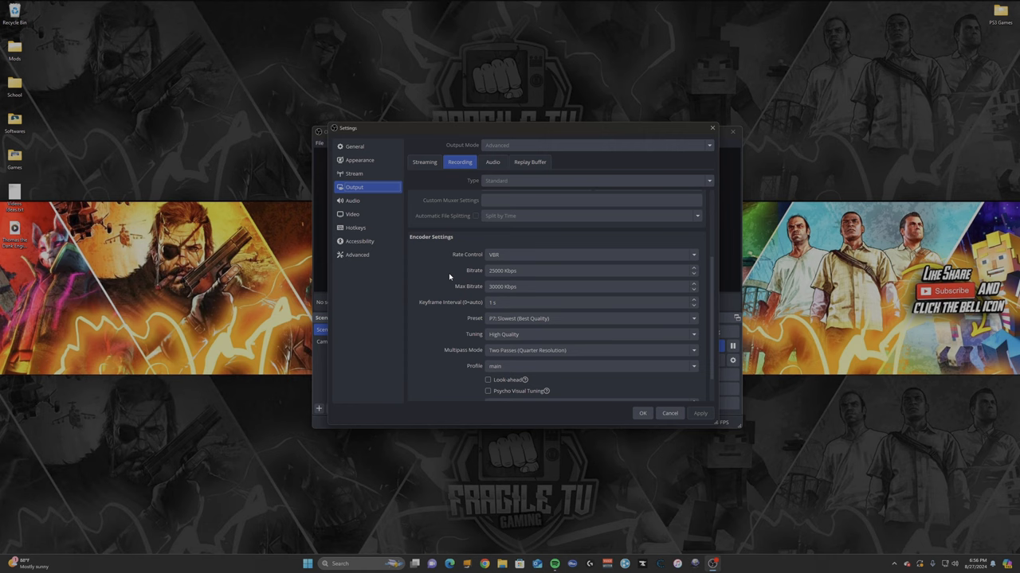
pyautogui.moveTo(463, 258)
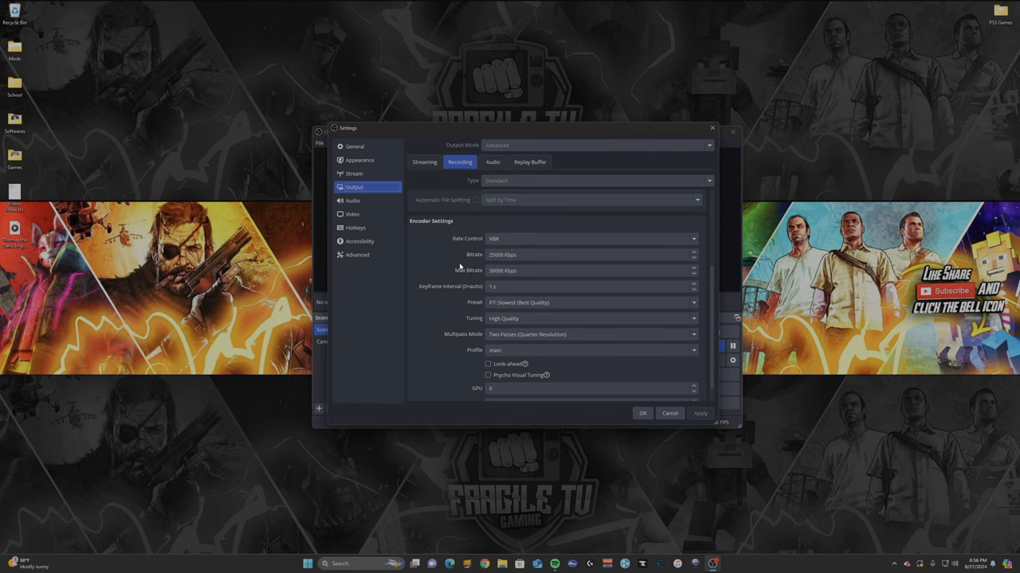
pyautogui.moveTo(459, 279)
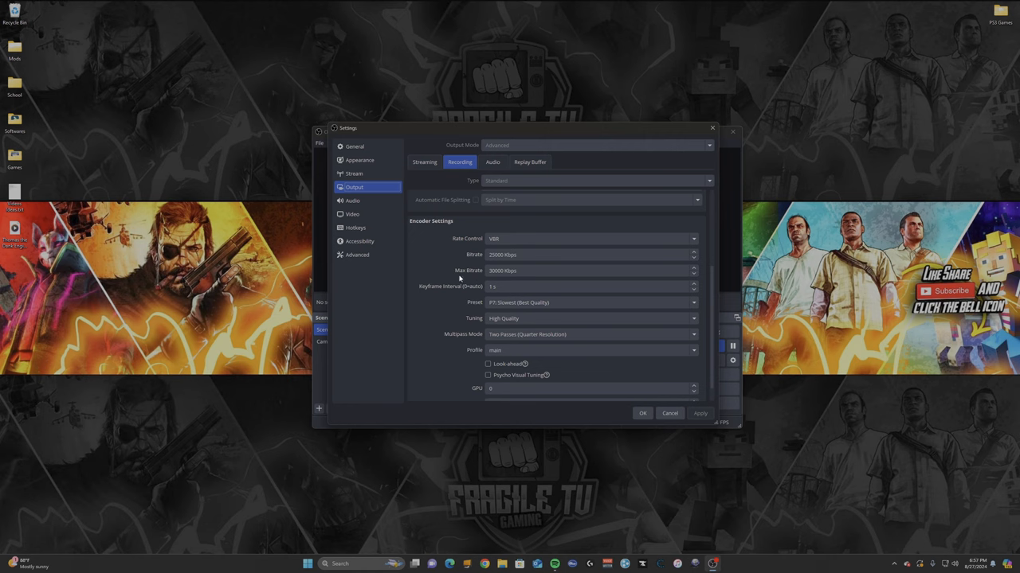
pyautogui.moveTo(460, 291)
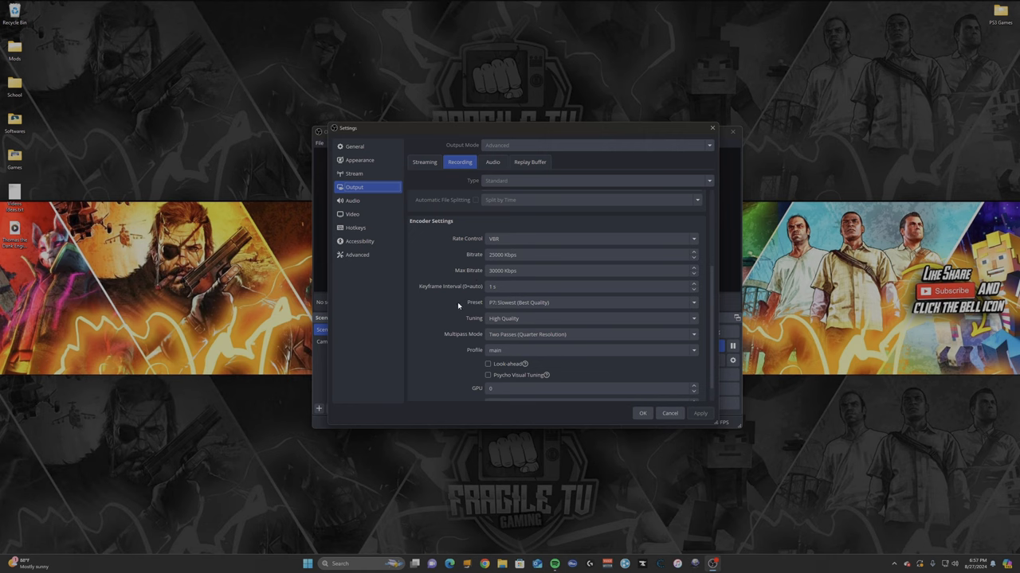
pyautogui.moveTo(496, 308)
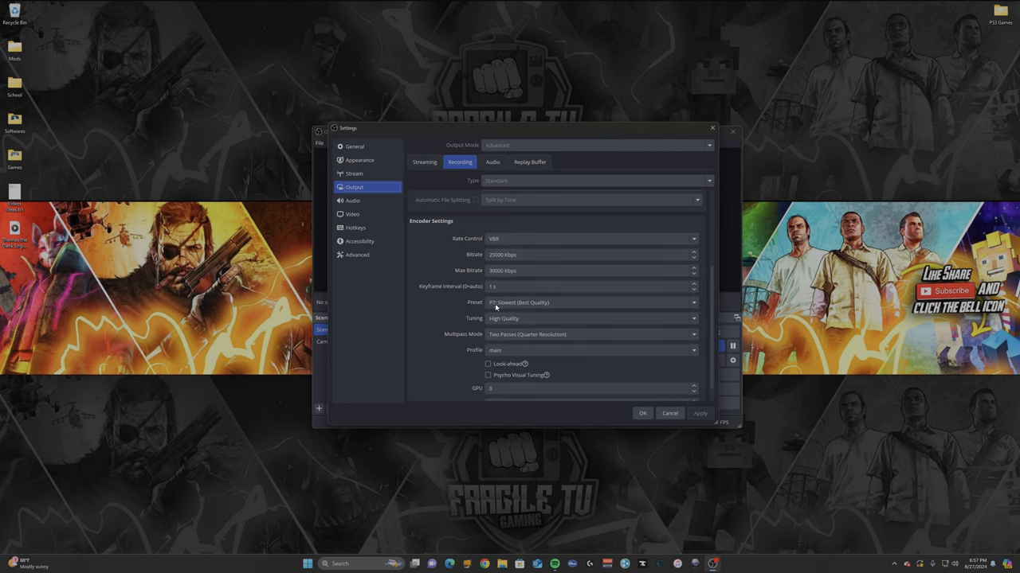
pyautogui.moveTo(514, 306)
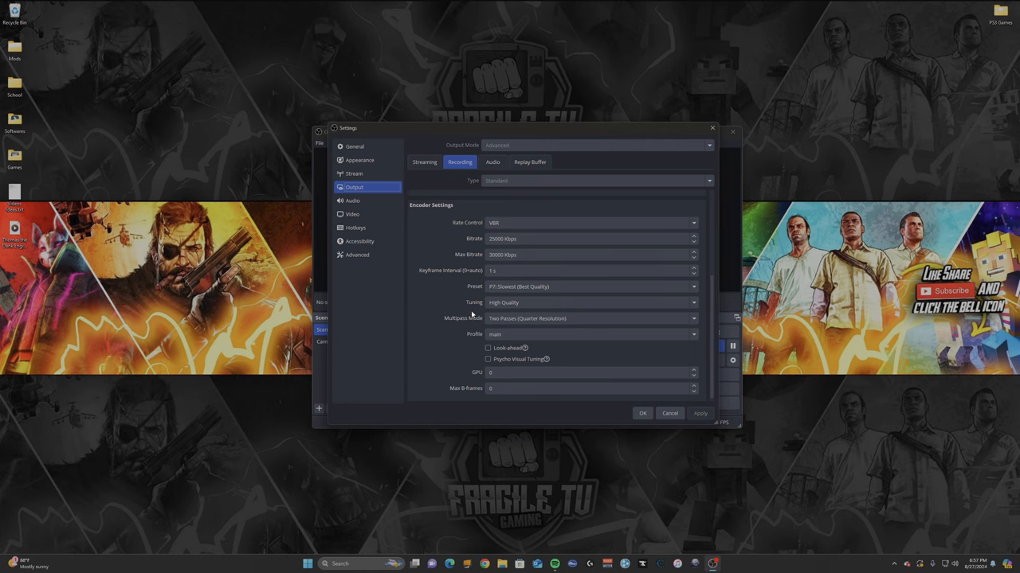
pyautogui.click(692, 318)
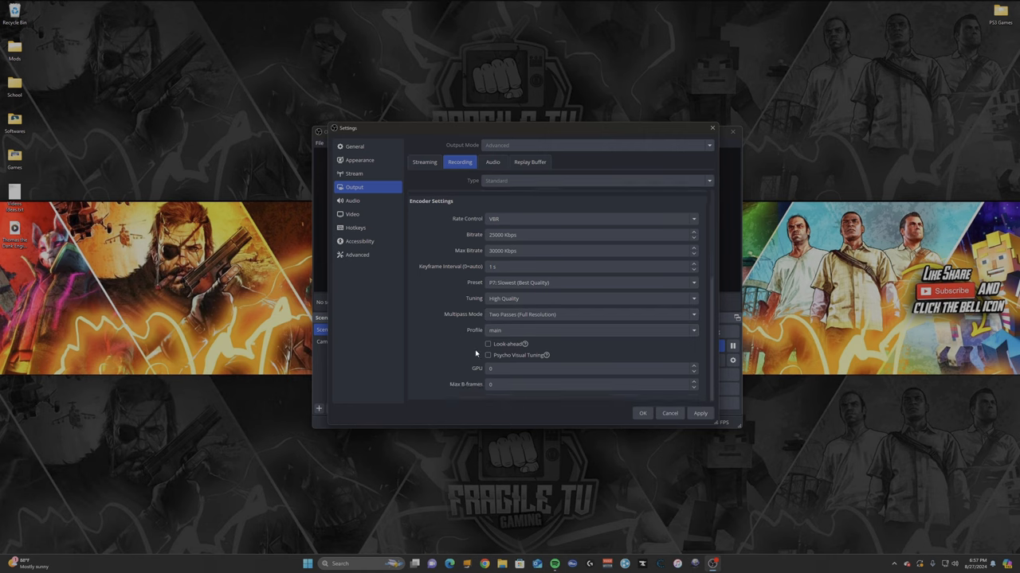
pyautogui.moveTo(512, 360)
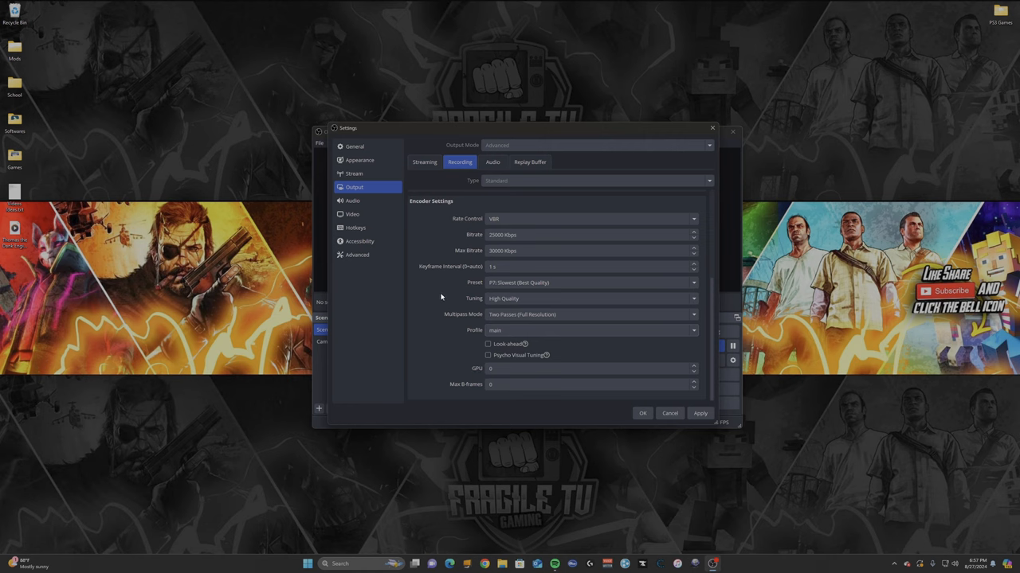
pyautogui.moveTo(436, 276)
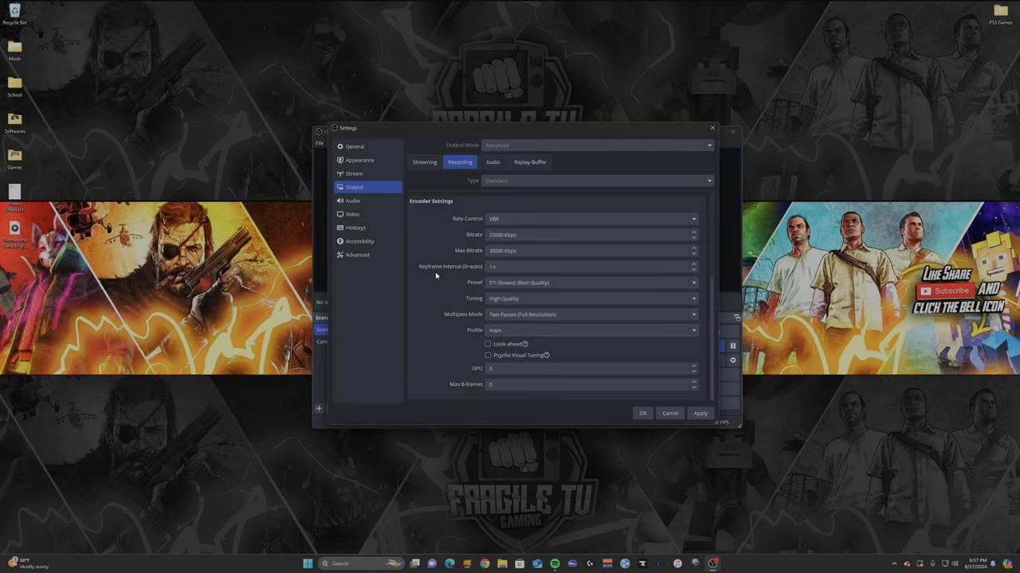
pyautogui.moveTo(458, 251)
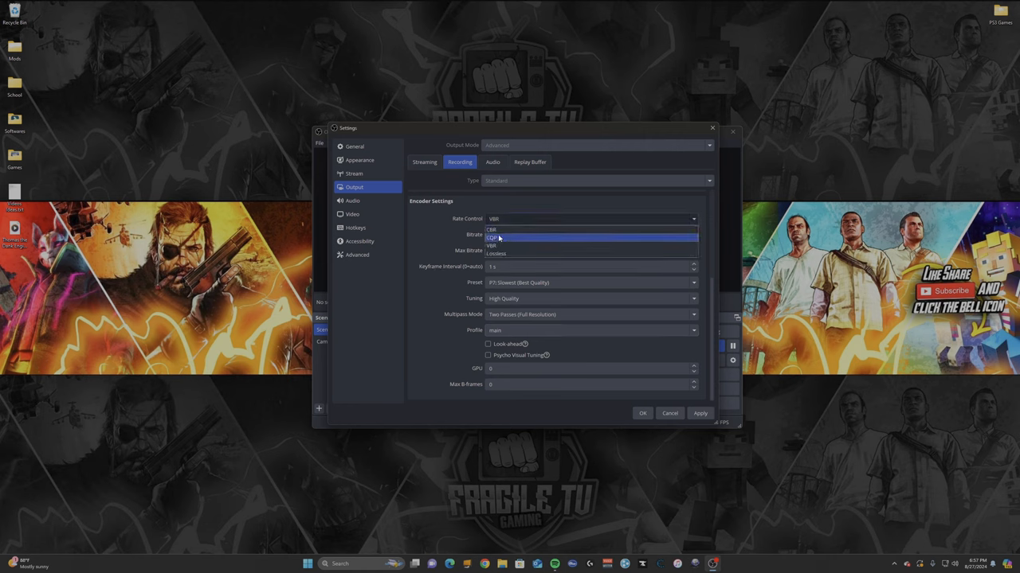
pyautogui.click(494, 237)
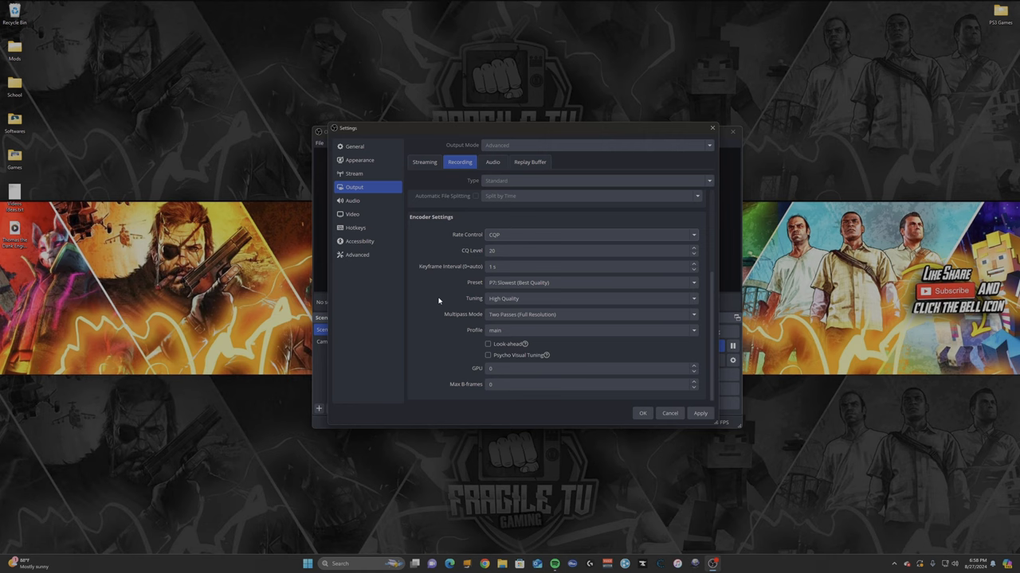
pyautogui.click(558, 251)
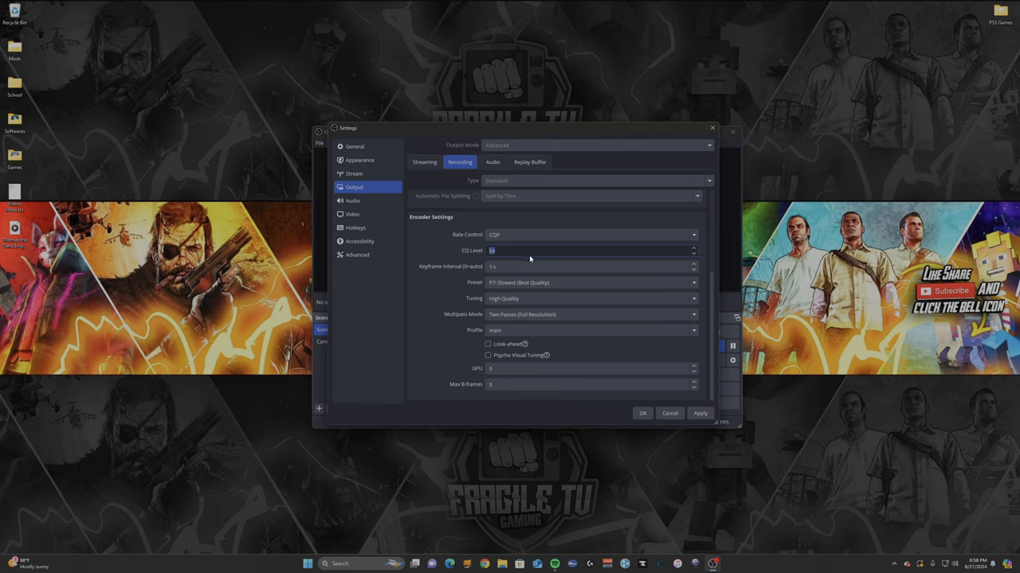
pyautogui.moveTo(405, 295)
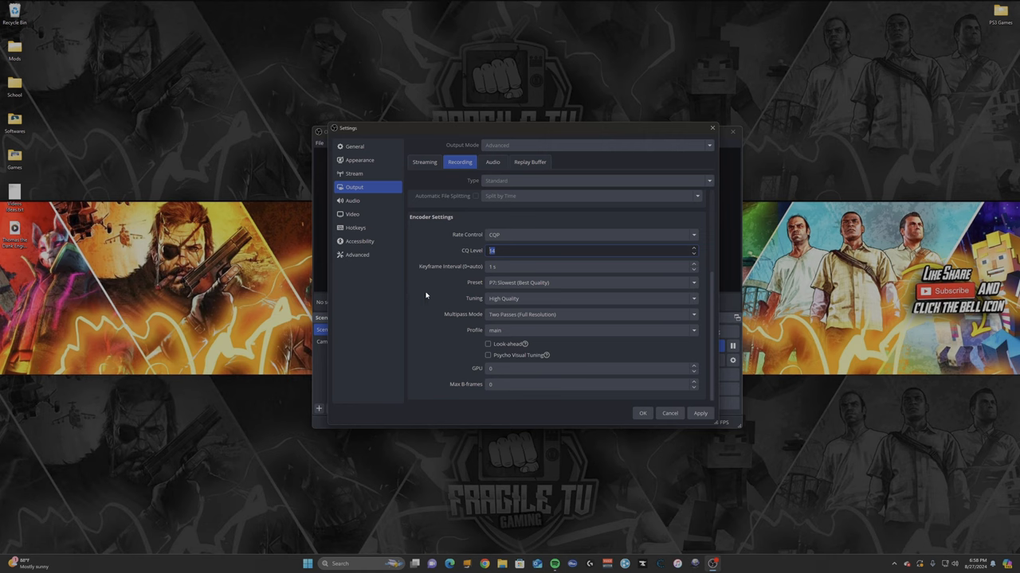
pyautogui.moveTo(472, 247)
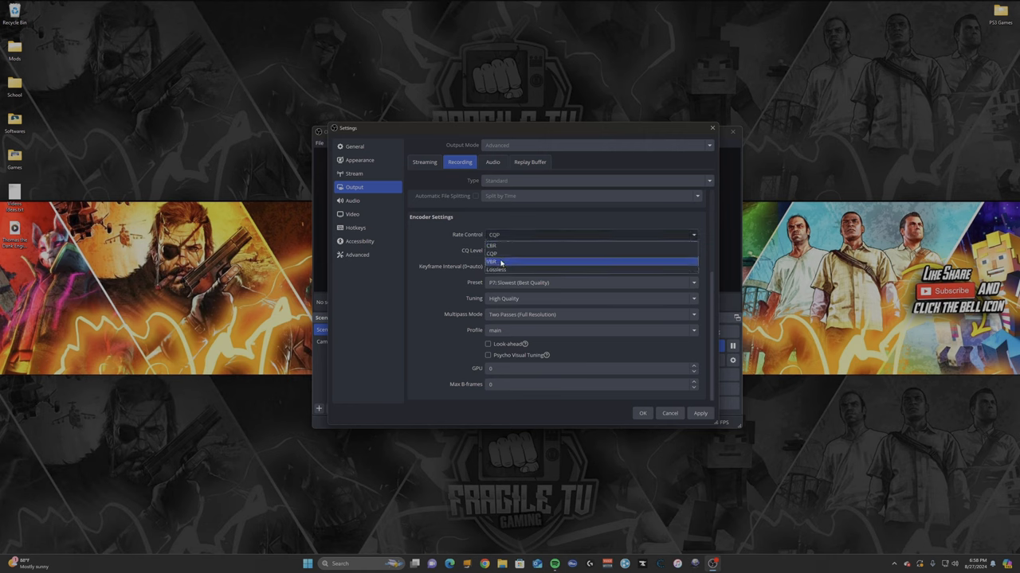
pyautogui.moveTo(506, 267)
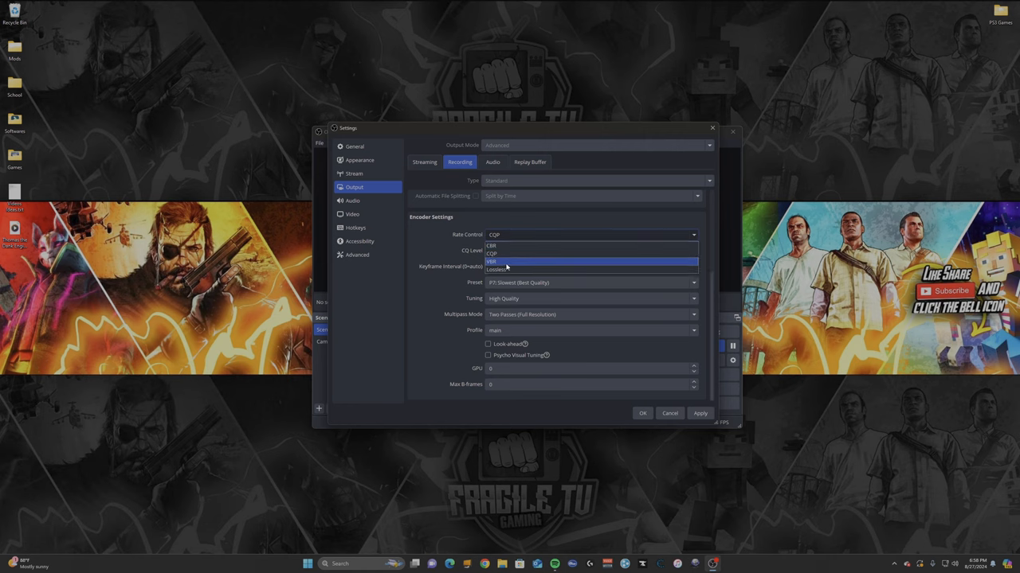
pyautogui.click(492, 261)
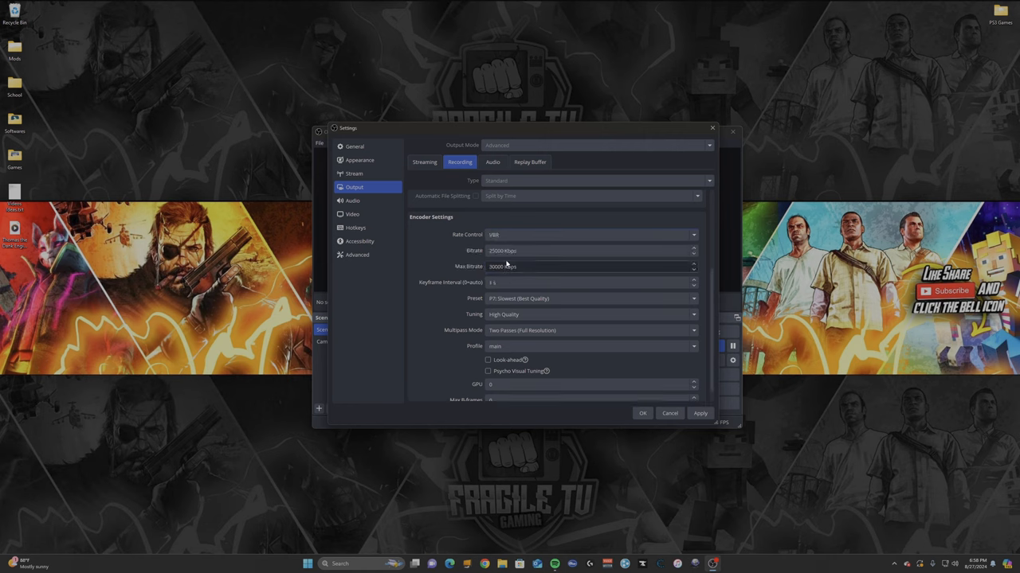